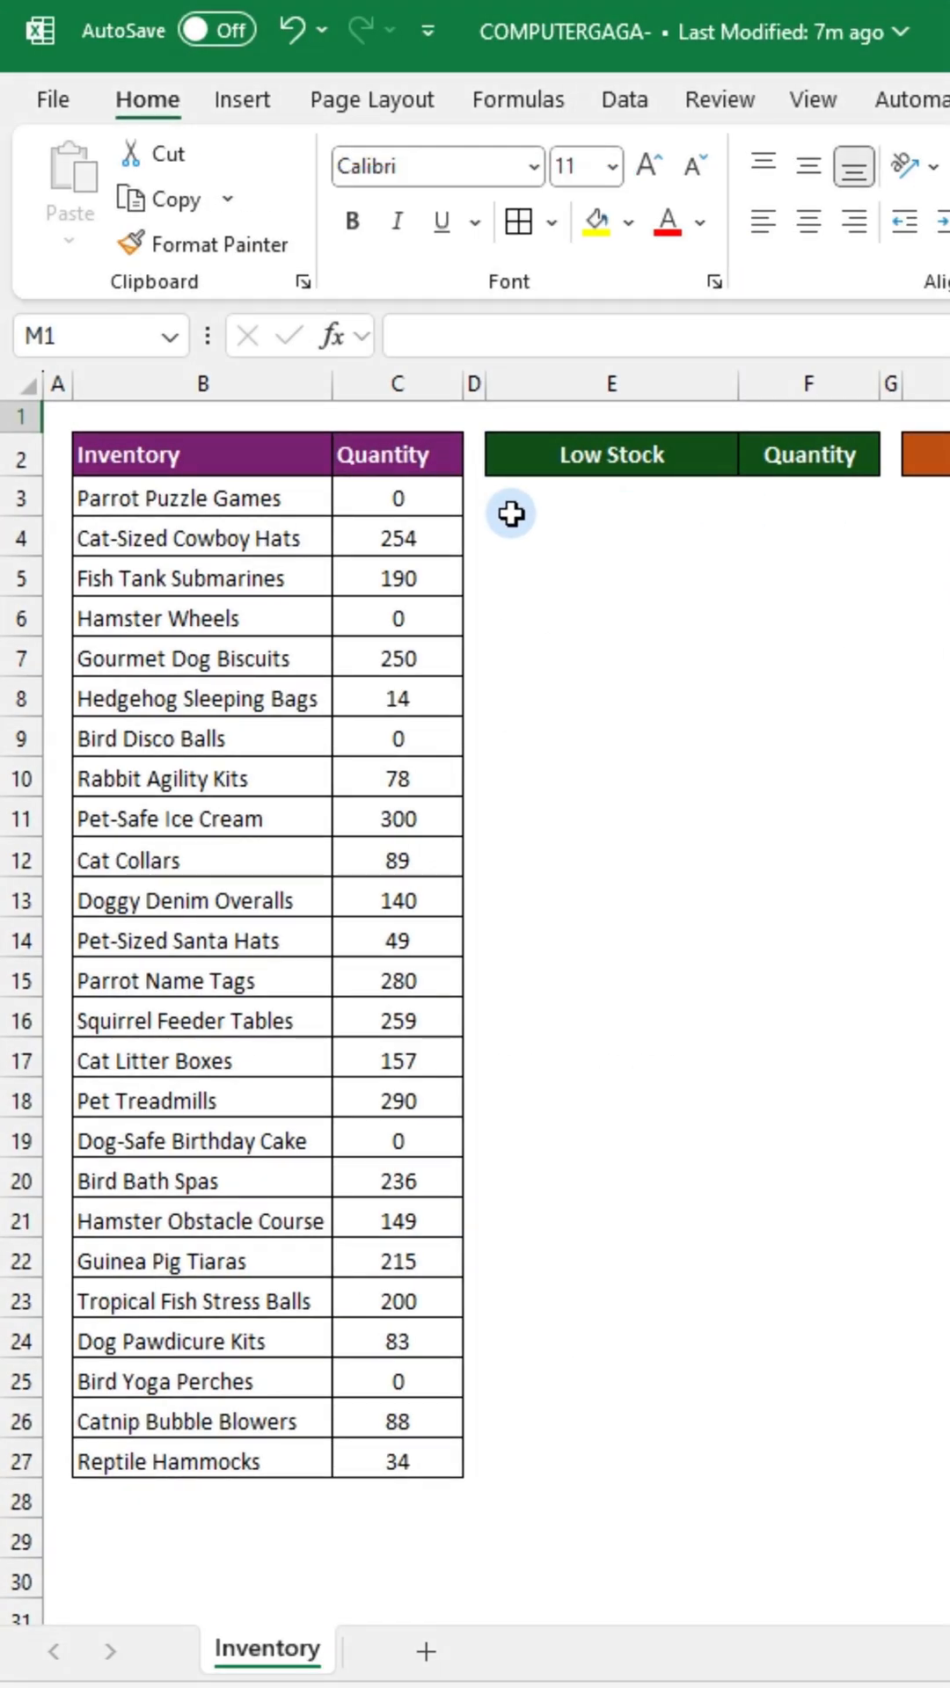
Convert the Inventory/Quantity range into a table with headers, named tblstocks
{"action": "key", "text": "ctrl+t"}
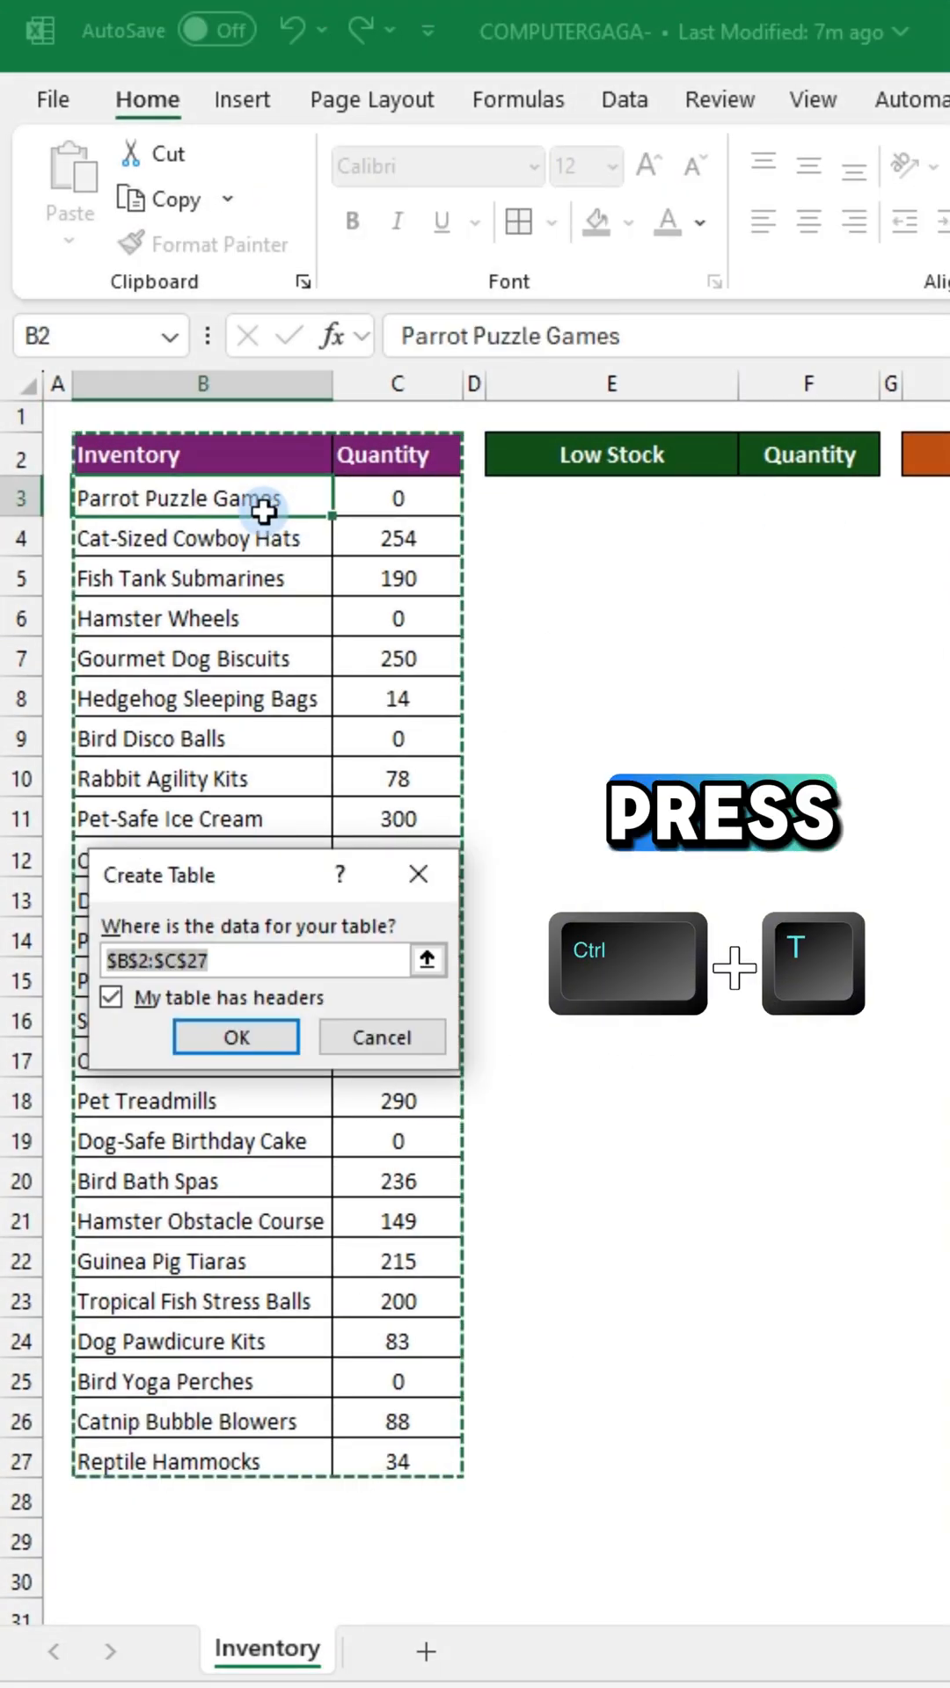
{"action": "left_click", "coordinate": [233, 1038]}
{"action": "type", "text": "blstocks"}
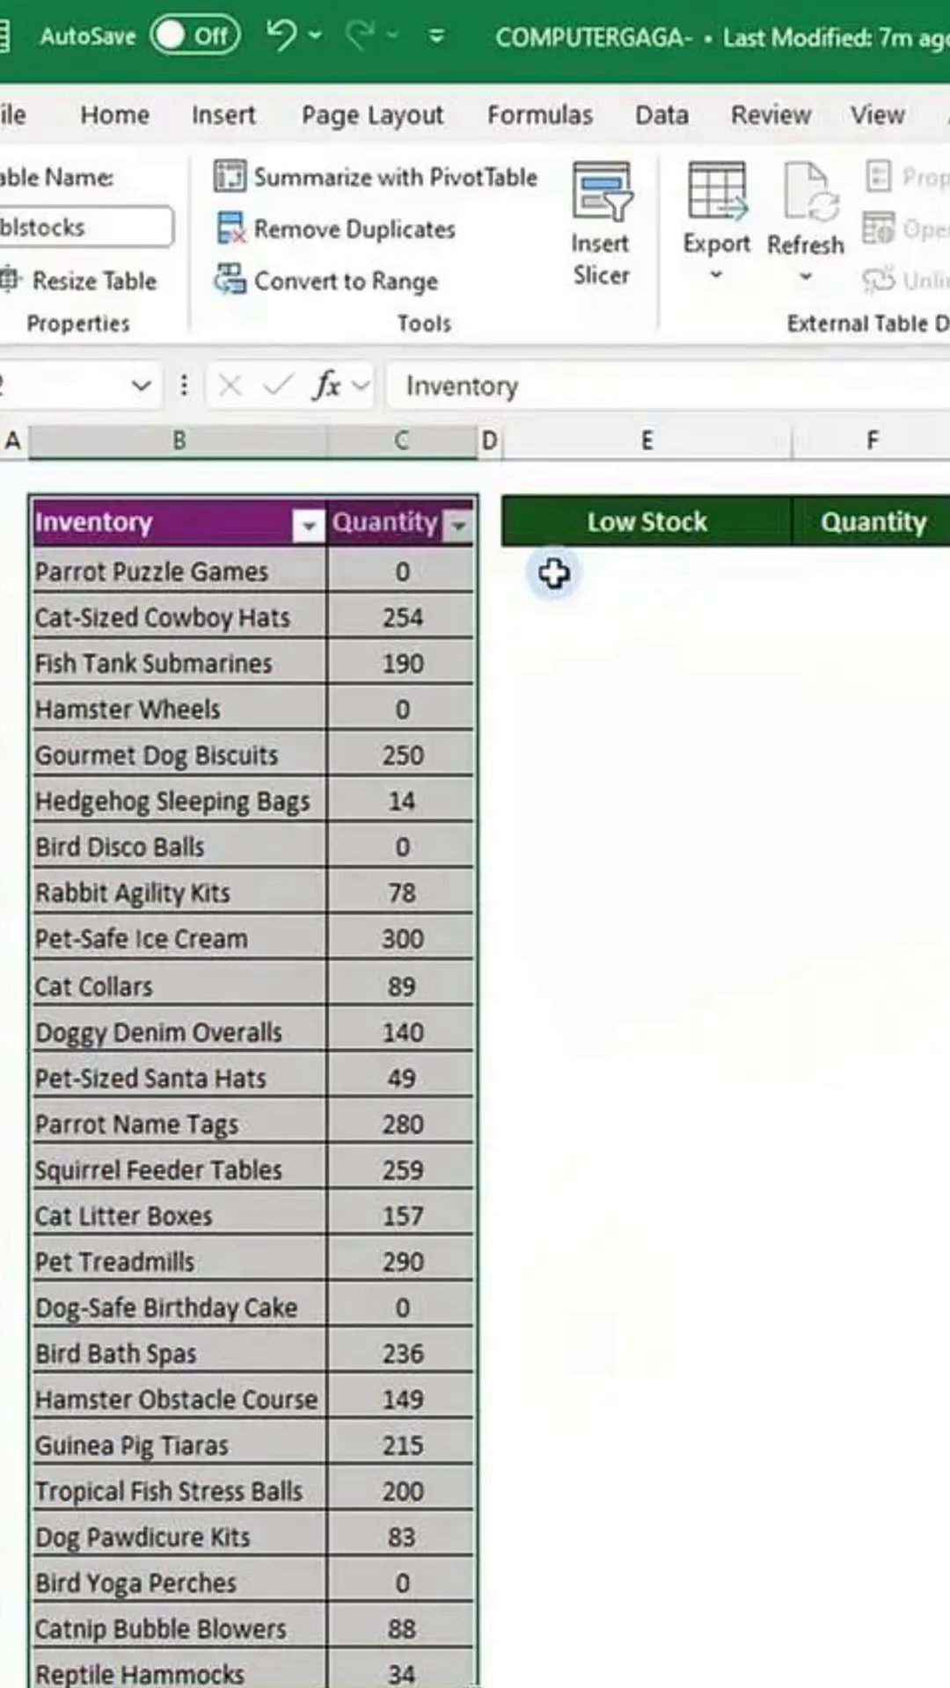
Enter a FILTER formula returning tblstocks rows with Quantity above 0 and below the threshold
{"action": "type", "text": "=FILTER(tblstocks"}
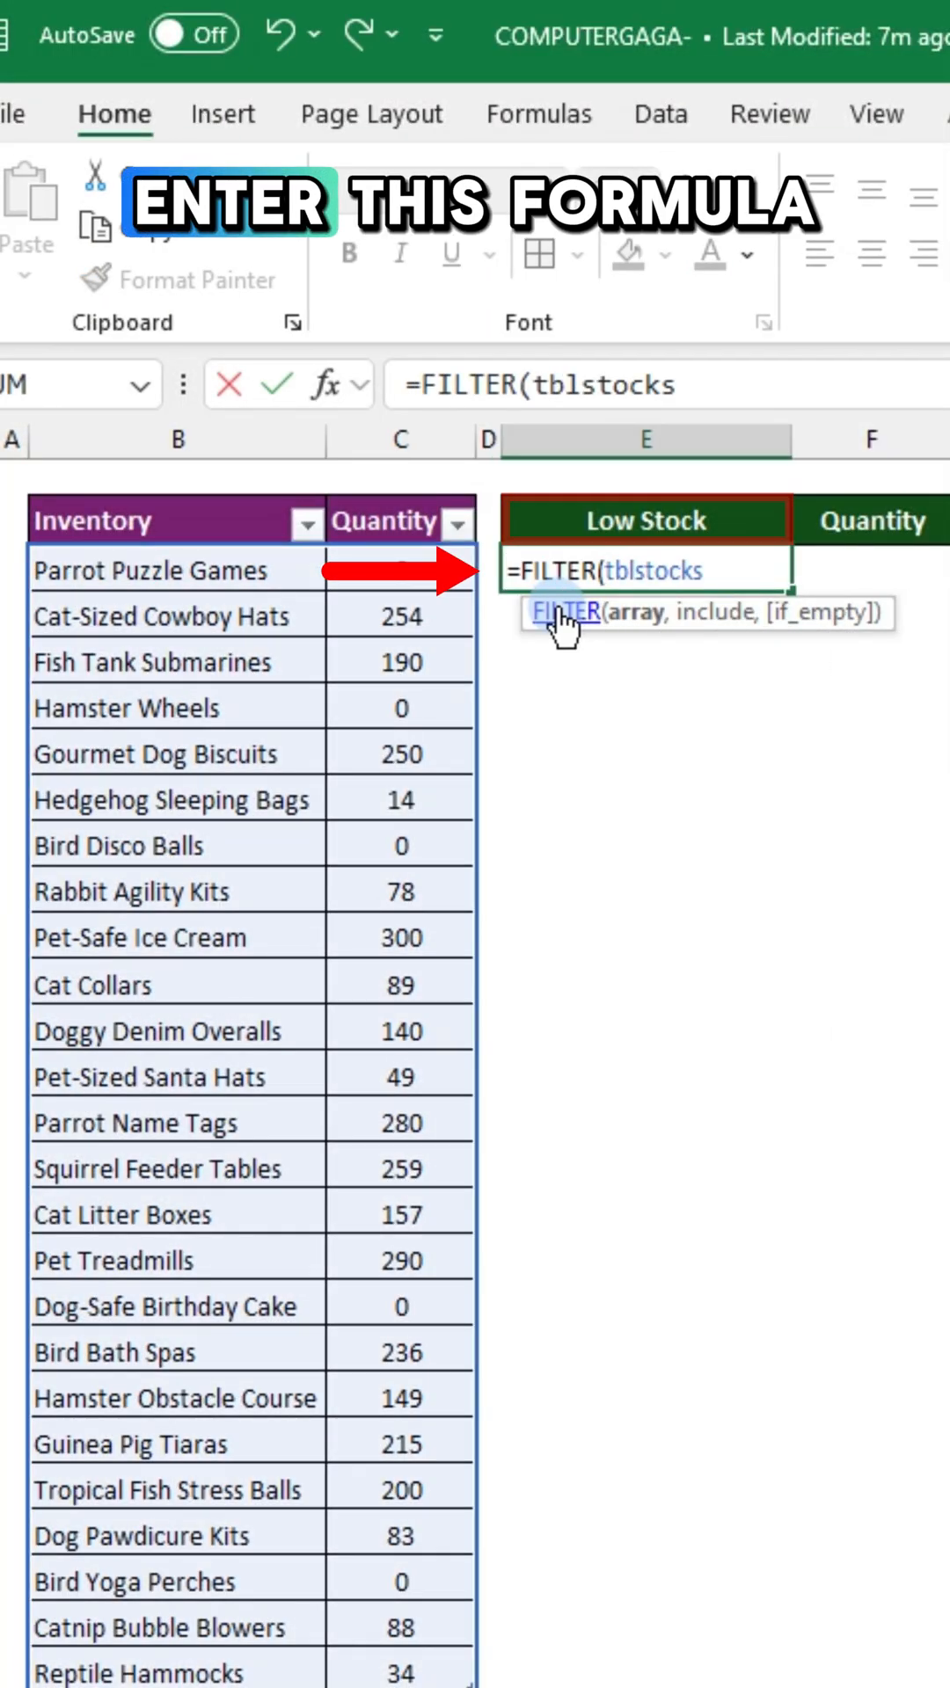
{"action": "type", "text": ",(tblstocks[Quantity"}
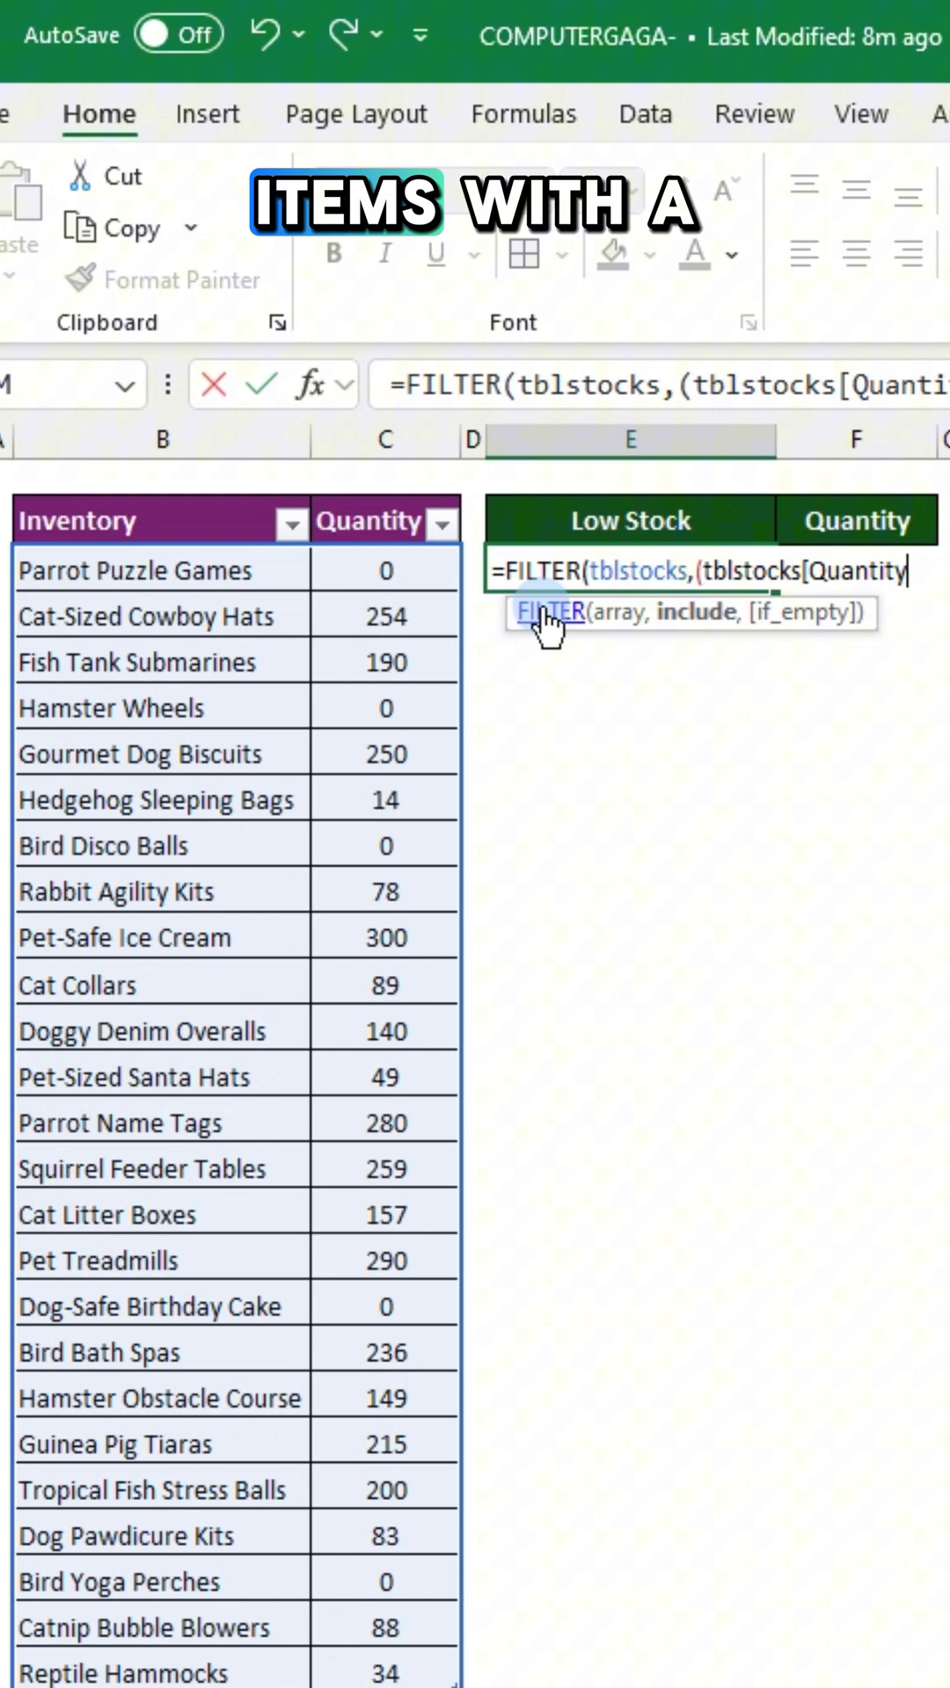
{"action": "type", "text": "]>0)*(tbl"}
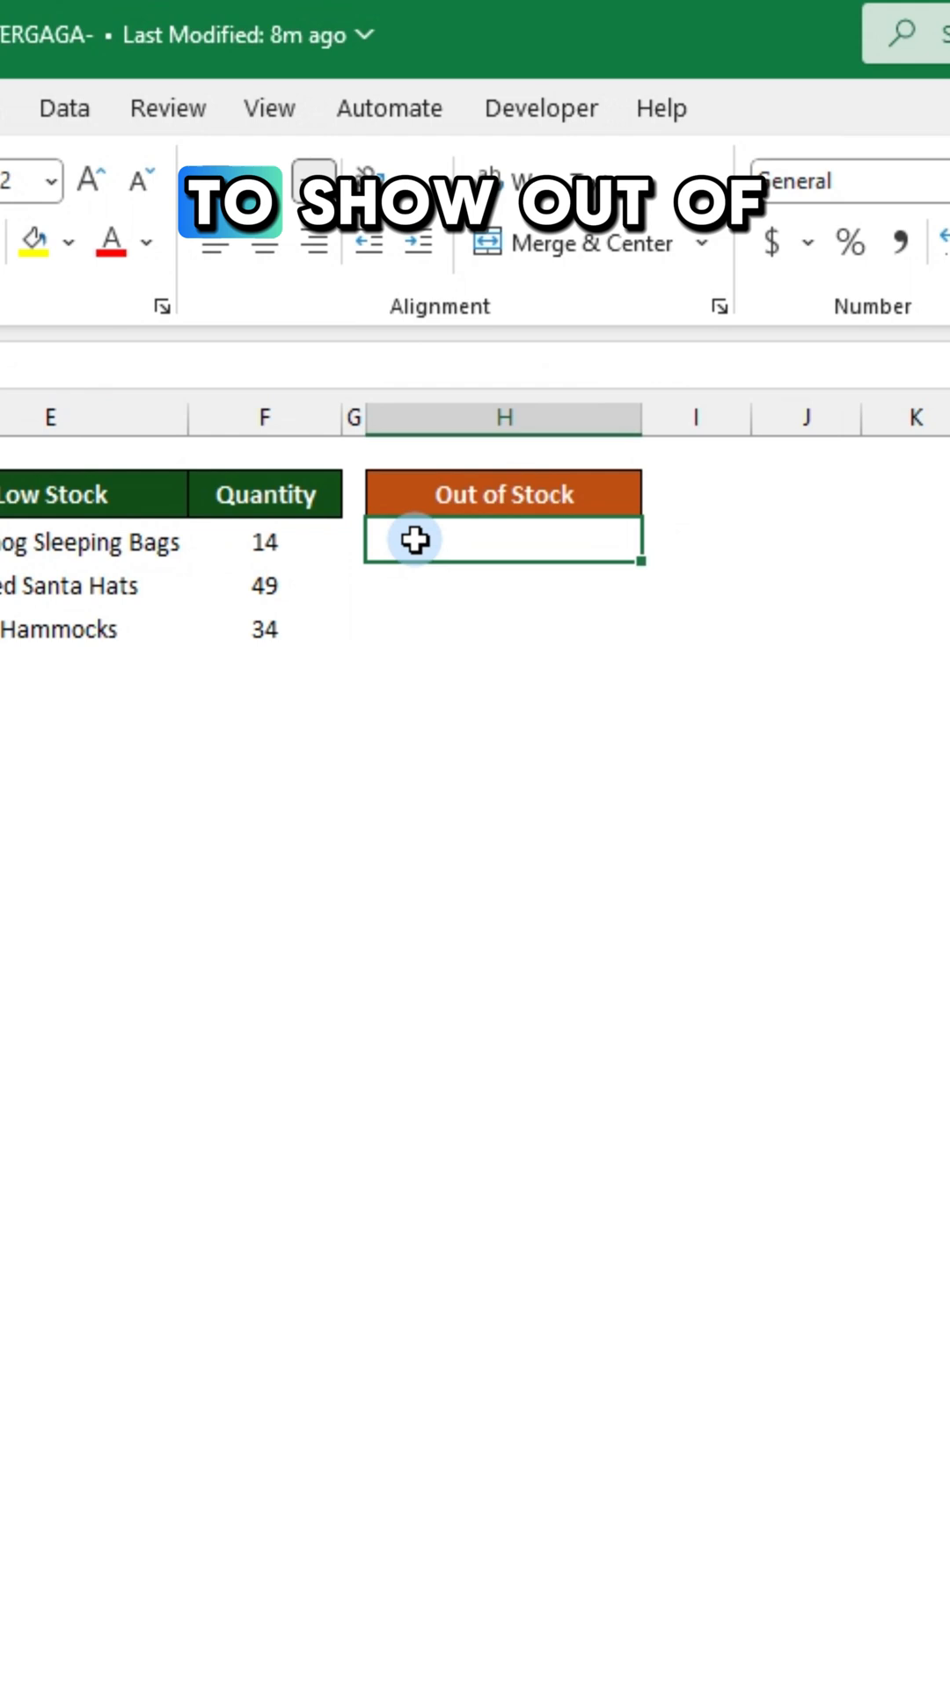
Enter =FILTER(tblstocks[Inventory],tblstocks[Quantity]=0) to list zero-quantity item names
{"action": "type", "text": "=FILTER("}
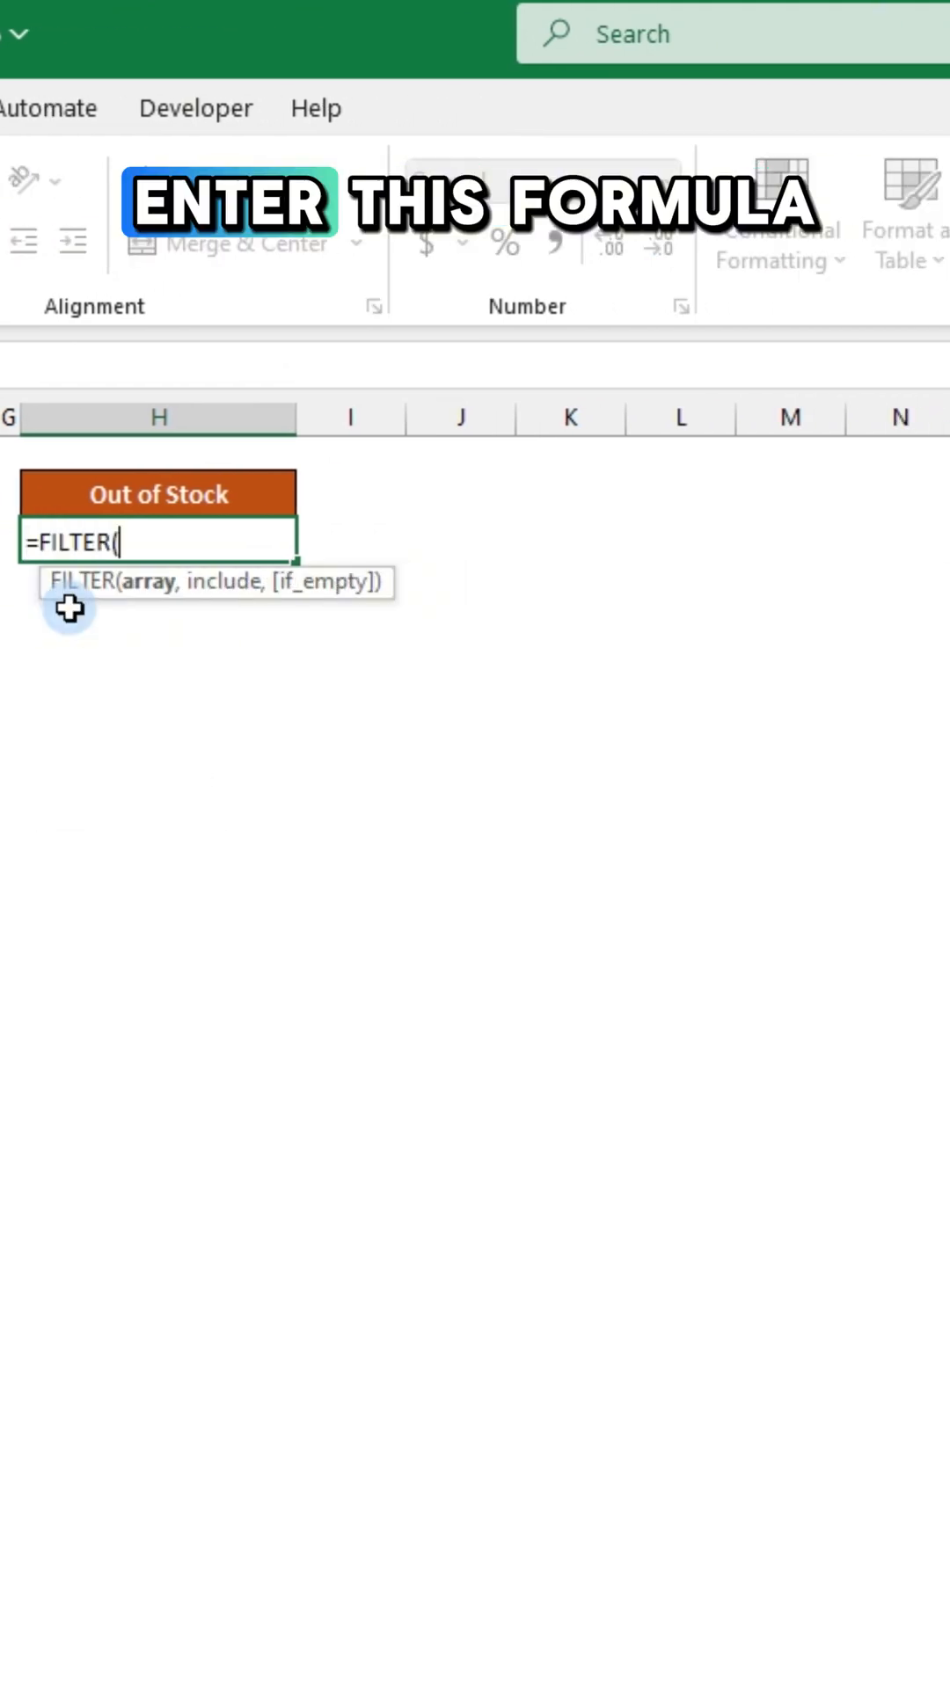
{"action": "type", "text": "tblstocks[Inventory"}
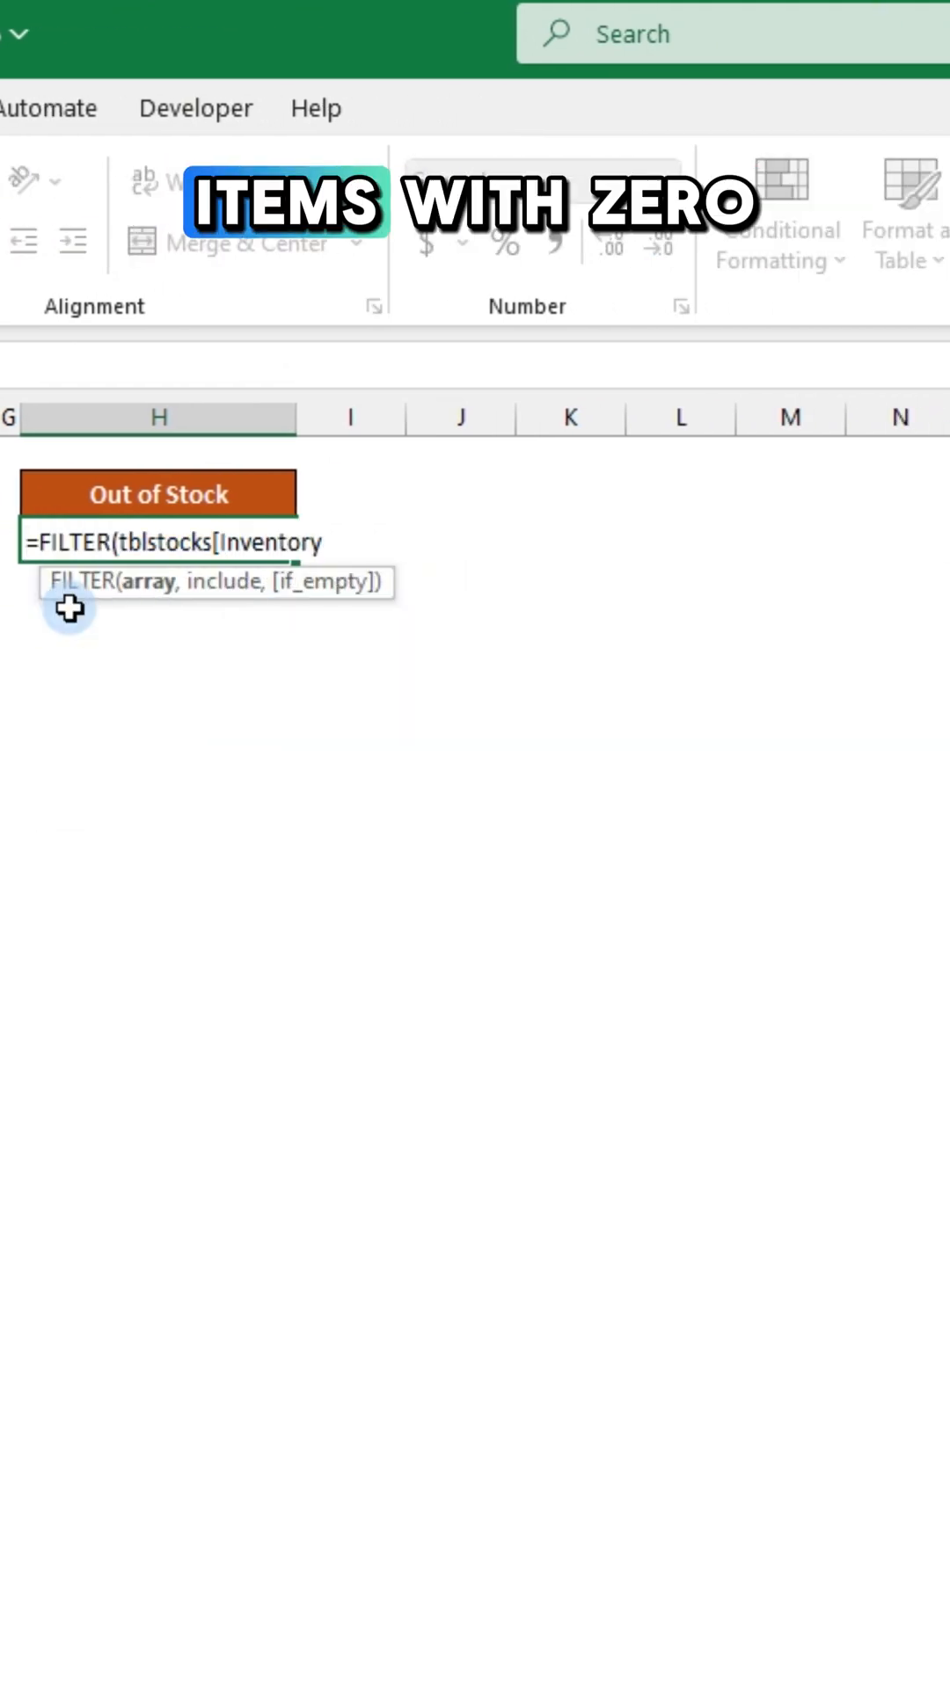
{"action": "type", "text": "],tblstocks[Quantity"}
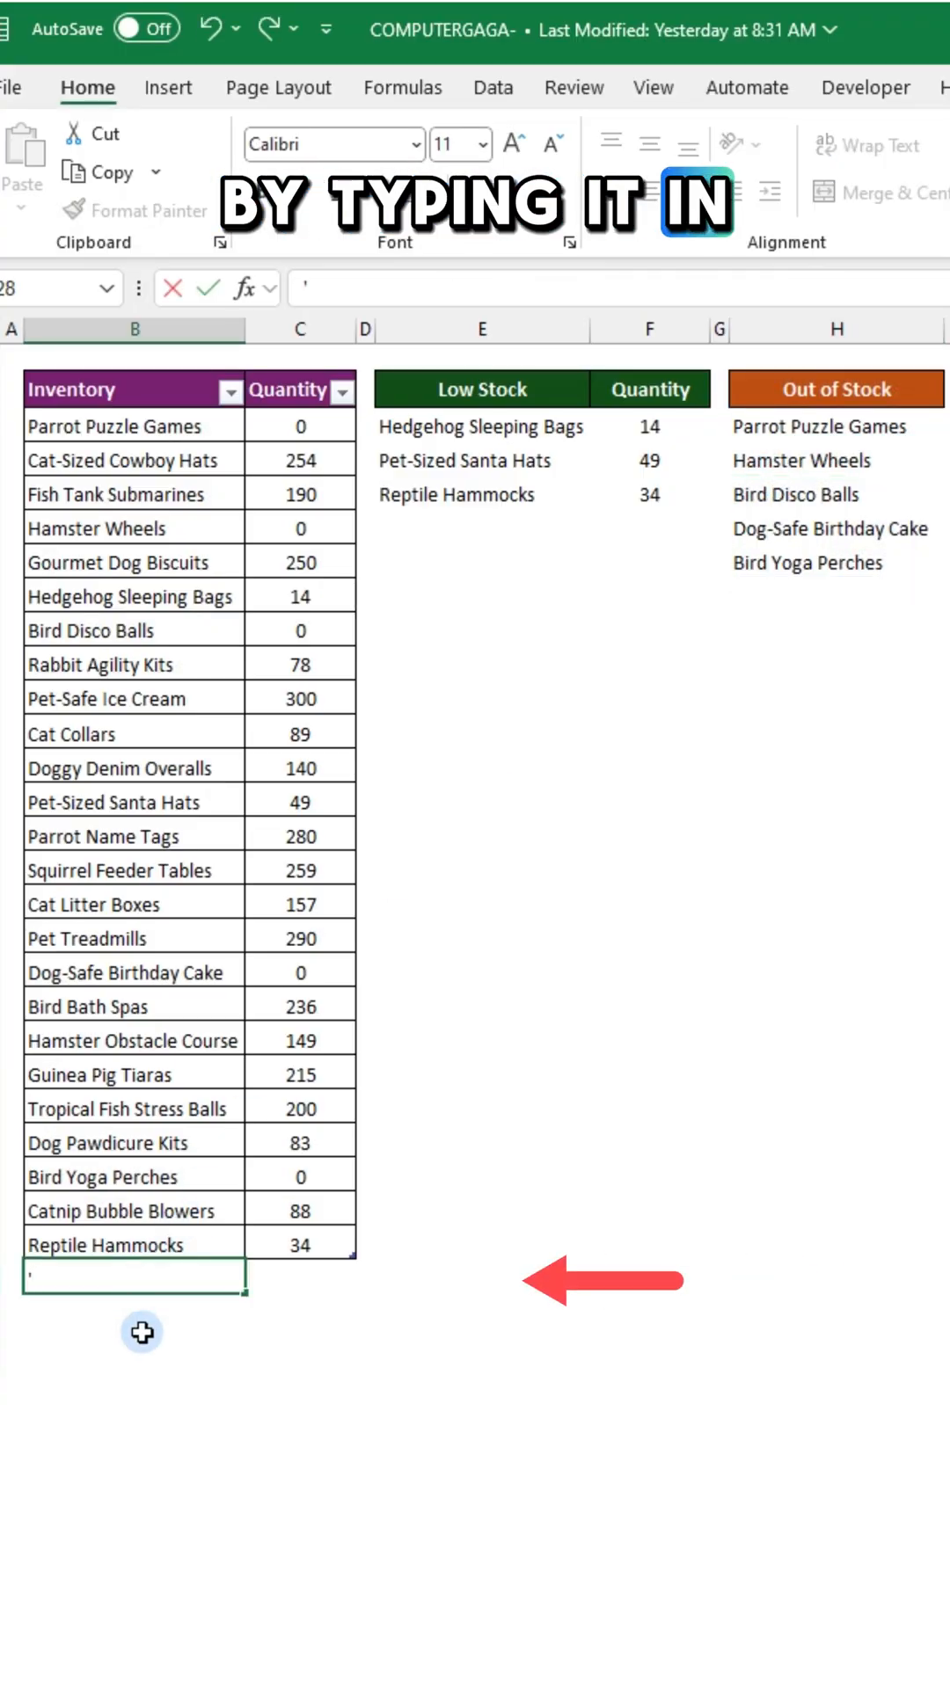
Add the row 'I love Excel' dogs shorts' with quantity 50 to tblstocks
{"action": "type", "text": "'I love Excel' dogs shorts"}
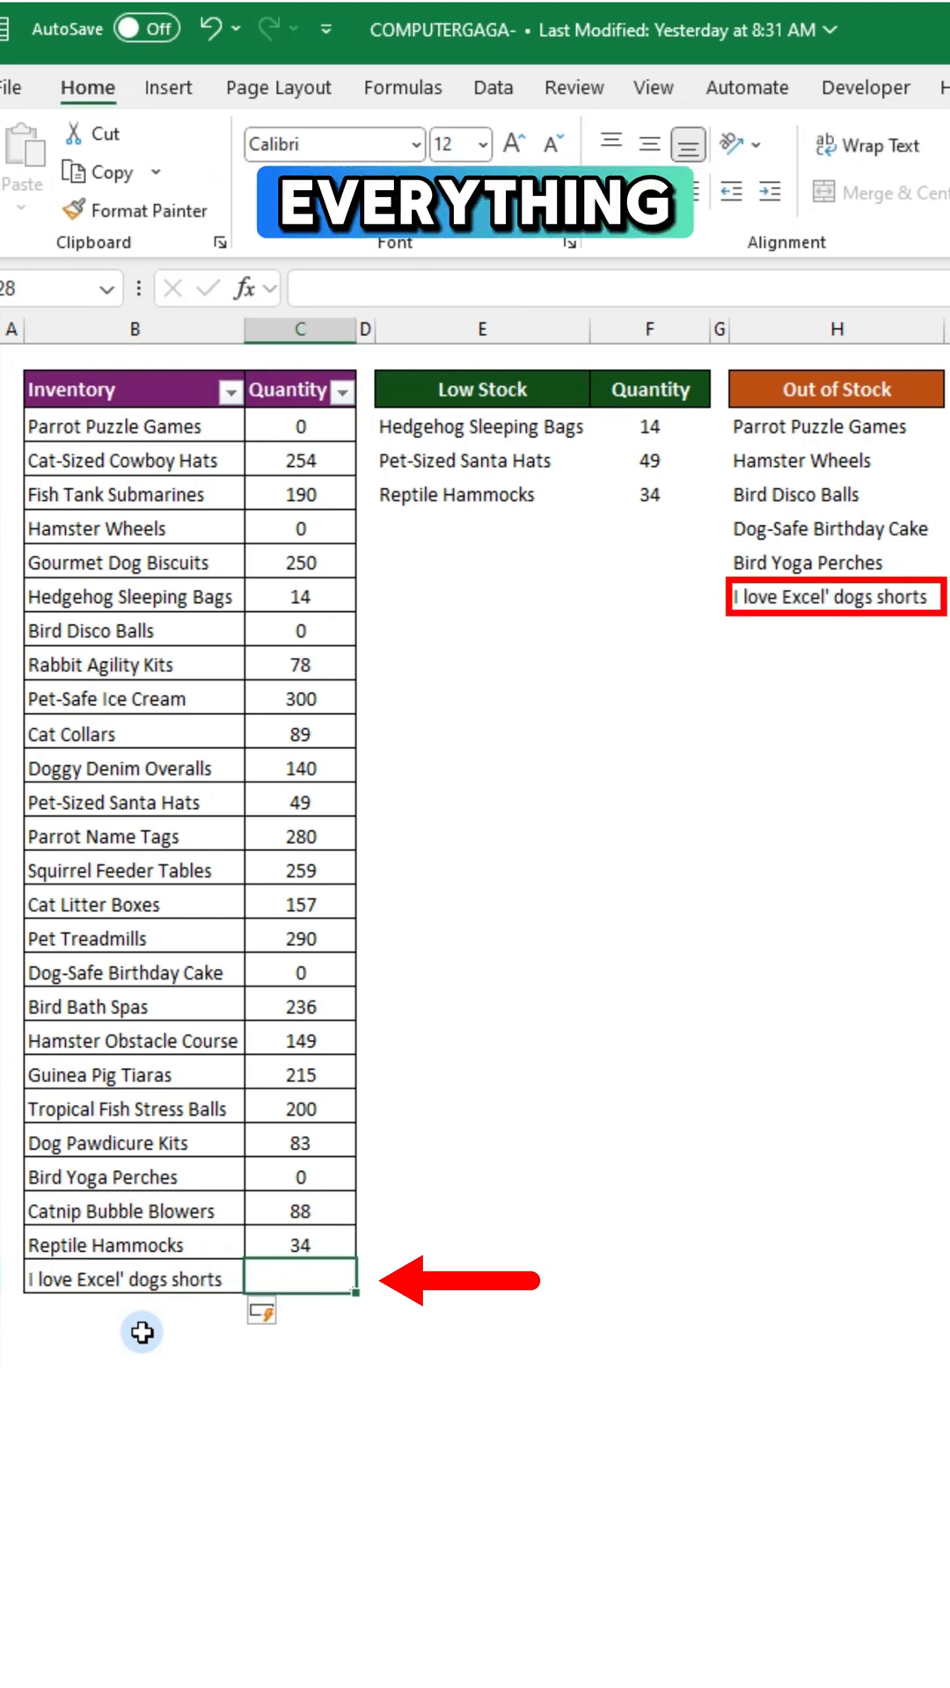
{"action": "type", "text": "50"}
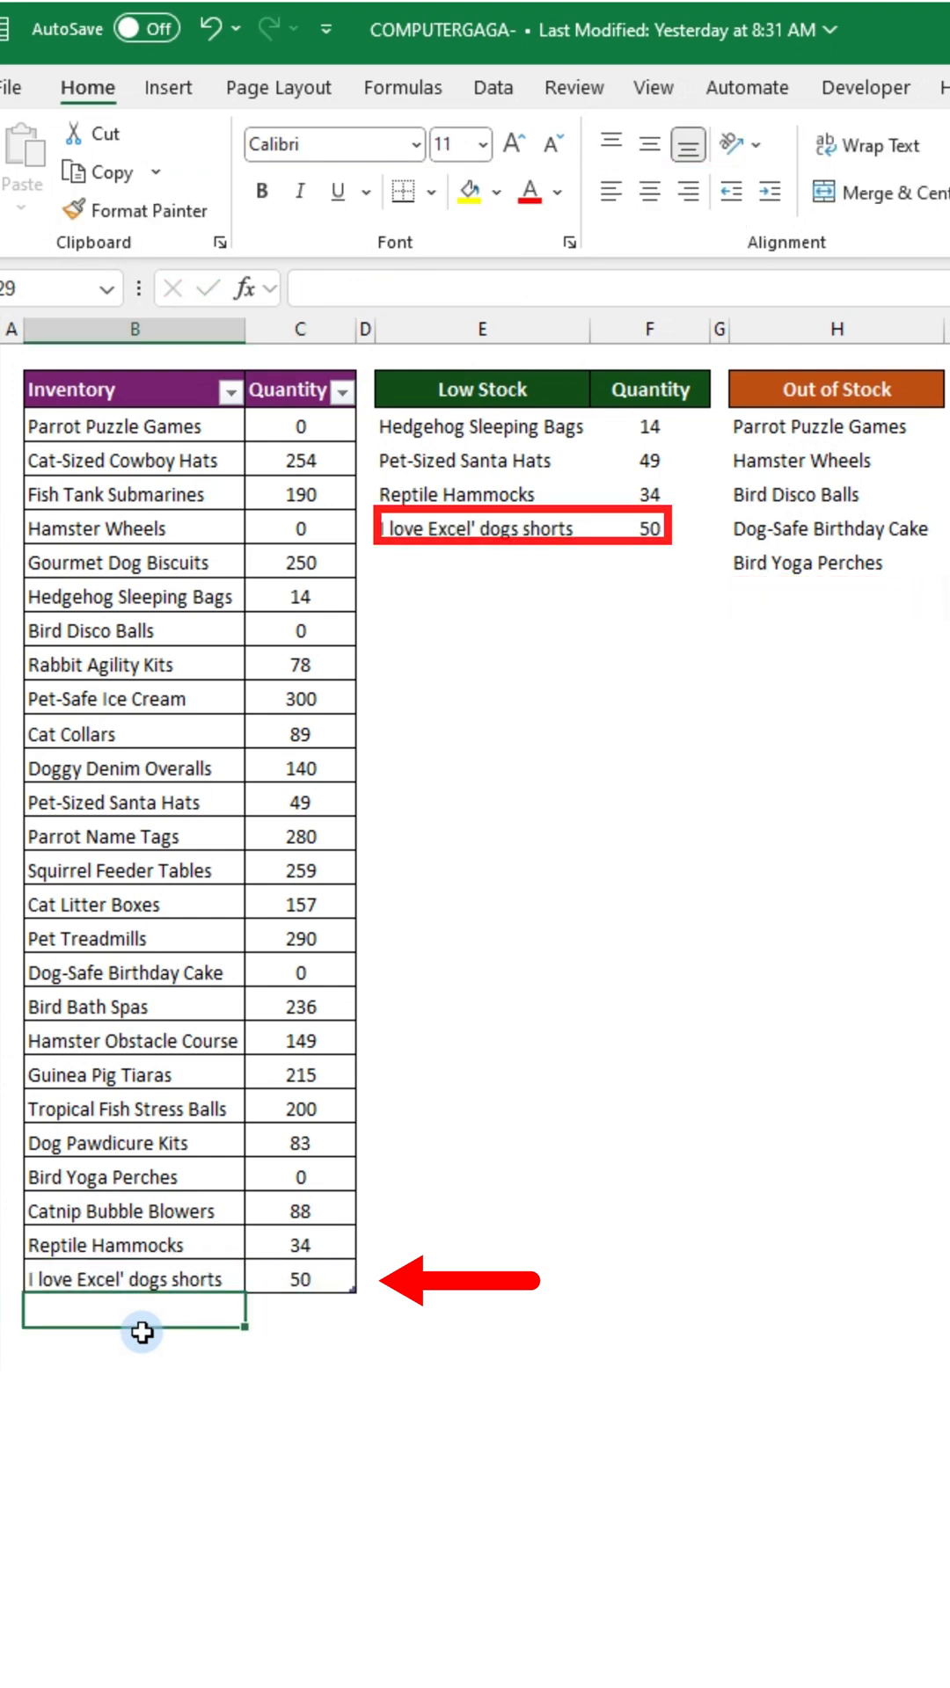
{"action": "left_click", "coordinate": [299, 459]}
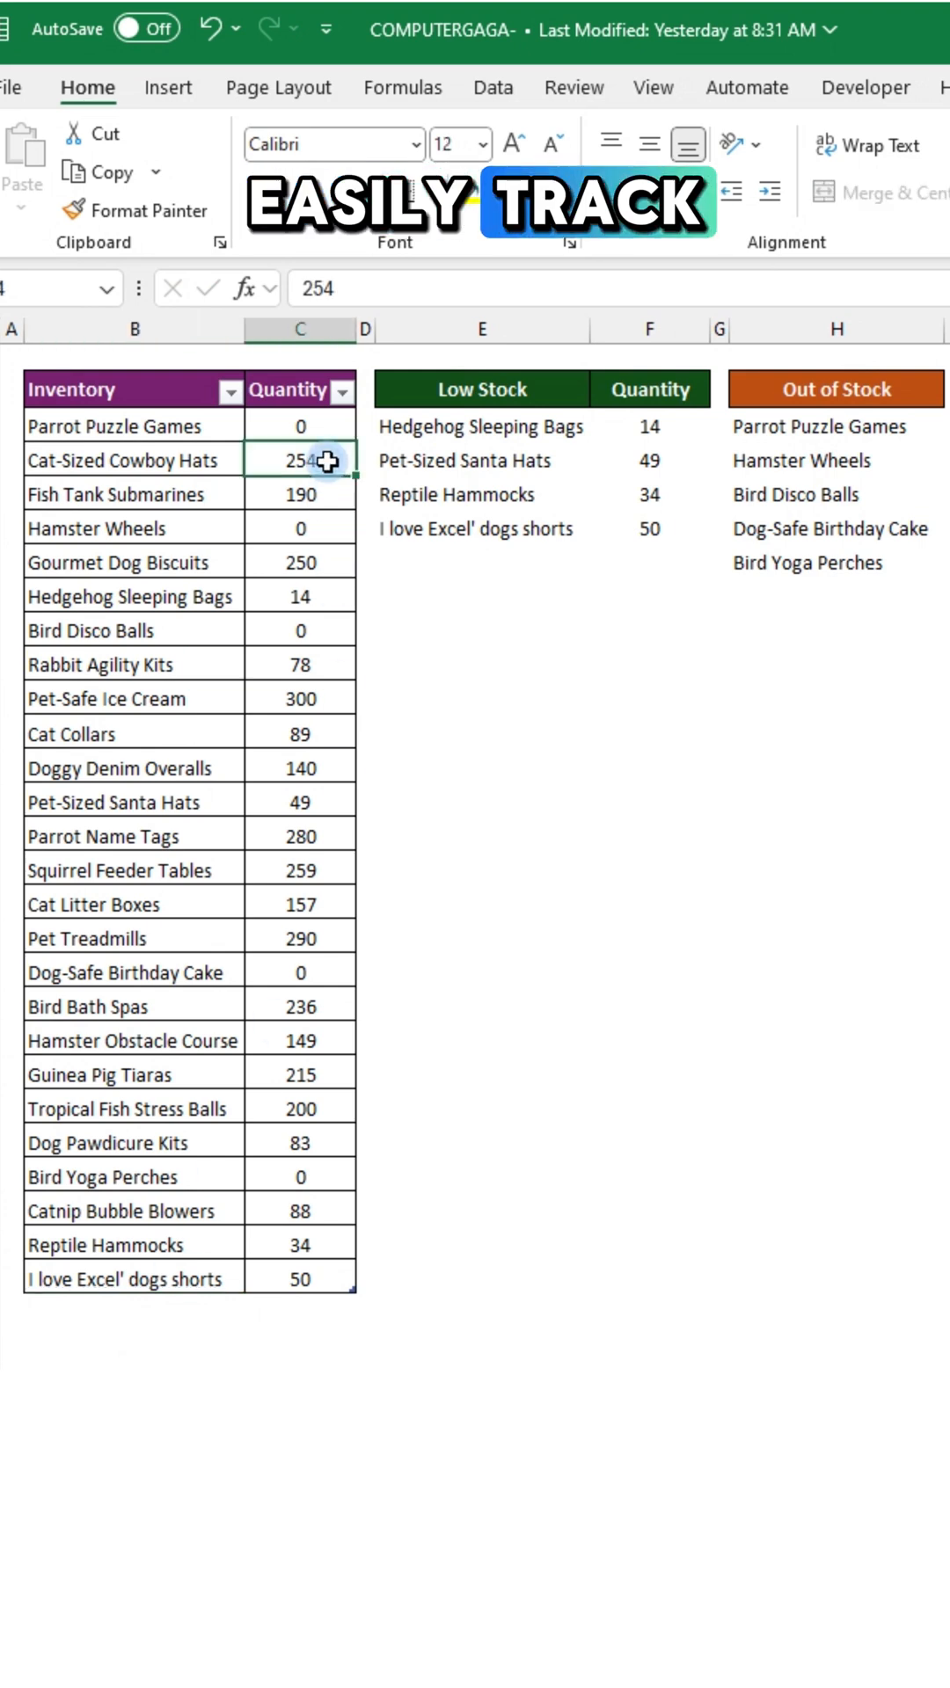